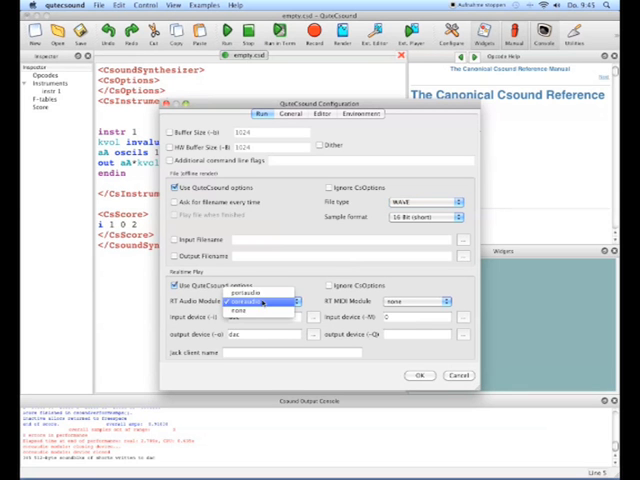
- Choose coreaudio as the real-time audio module, with buffer sizes 256 and 512 and PortMidi
click(258, 305)
text(256)
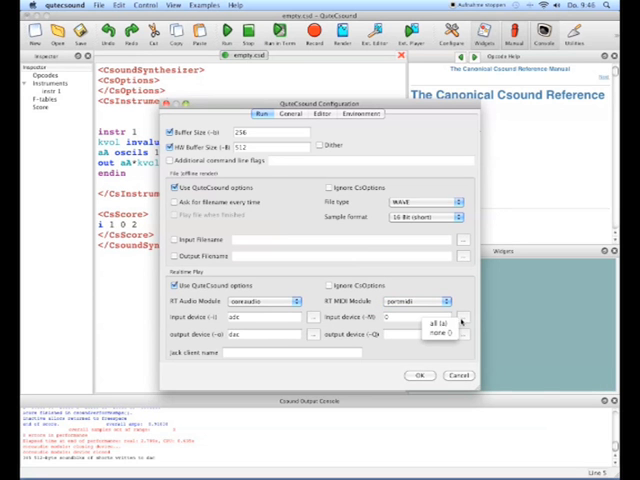
- Select 'all' as the MIDI input device and confirm the Configuration dialog with OK
click(445, 302)
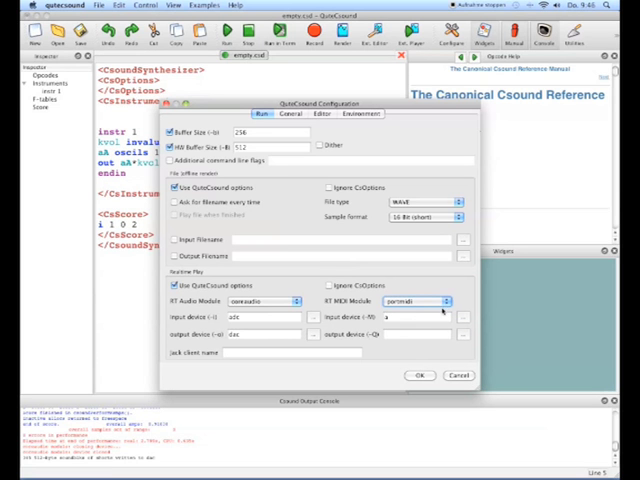
click(417, 302)
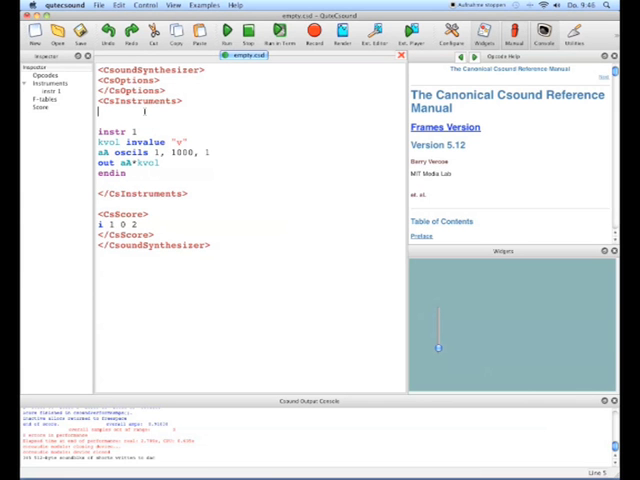
- Type 'sr = 44100' and 'ksmps = 32' on separate lines below <CsInstruments>
text(sr = 44100)
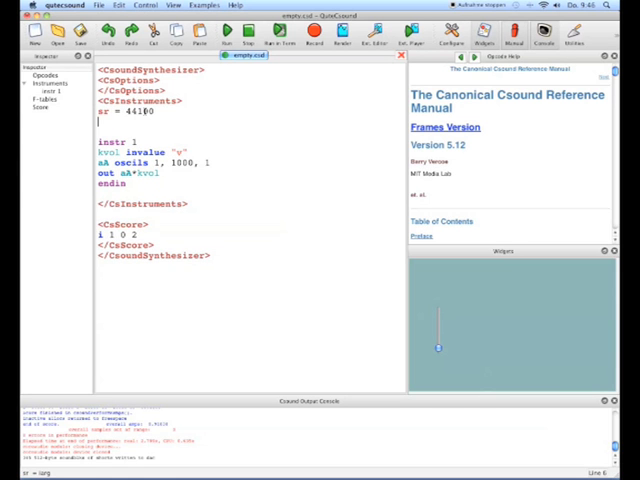
text(ksmps = 32)
text(nchnls =)
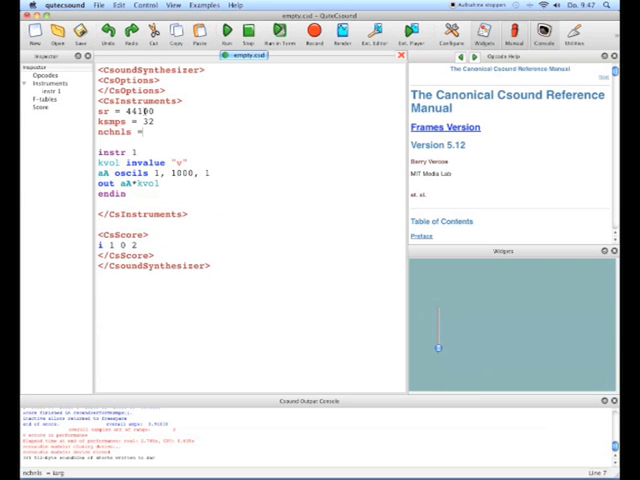
- Type 'nchnls = 2' and start a '0dbfs =' line beneath it
text(1)
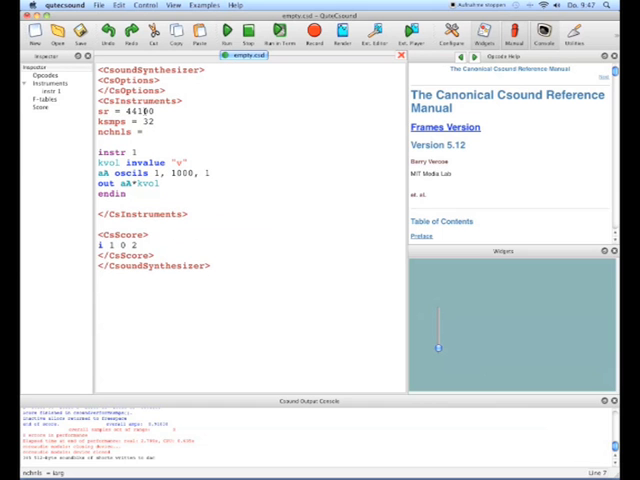
text(2)
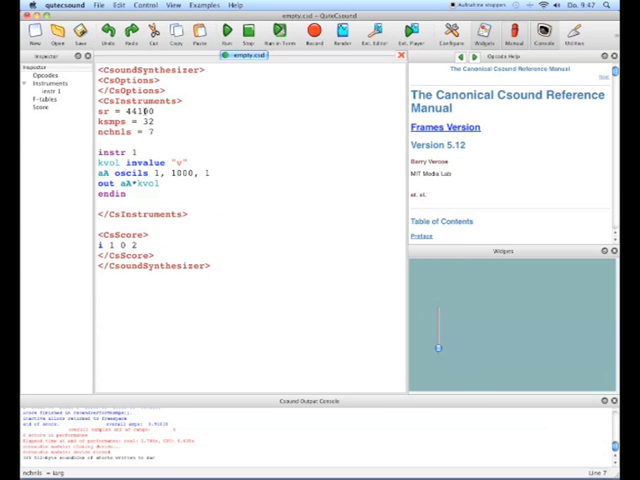
key(backspace)
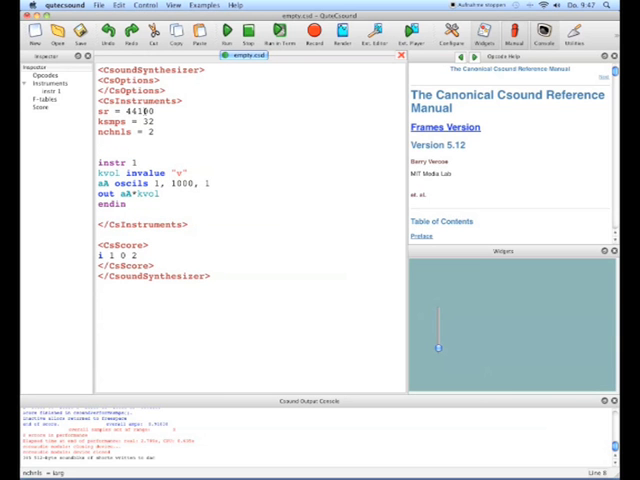
text(0dbfs =)
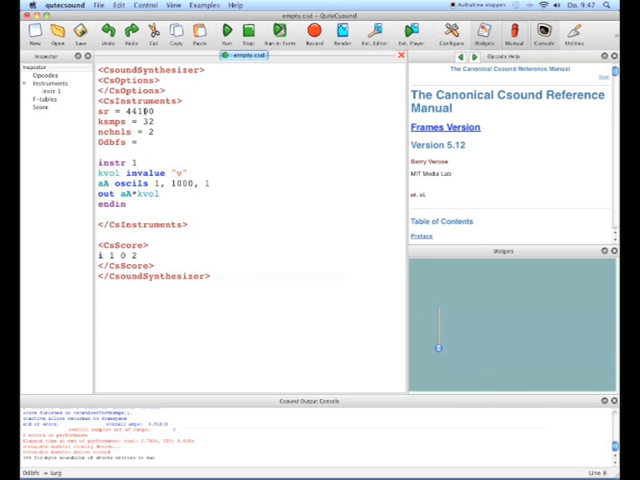
- Complete the header line as '0dbfs = 1', replacing an initially typed 32767
text(327)
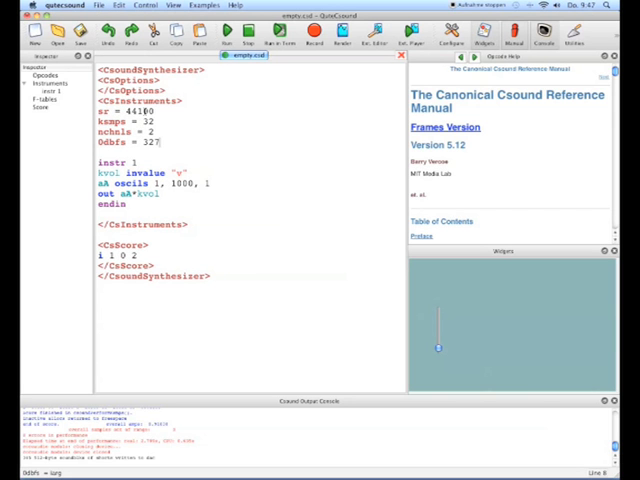
text(67)
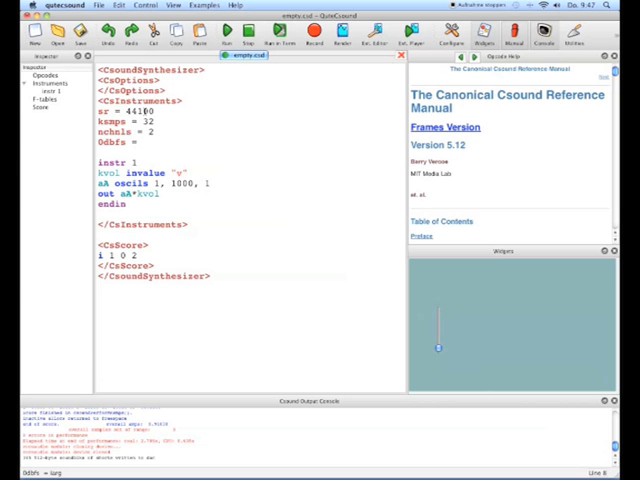
text(1)
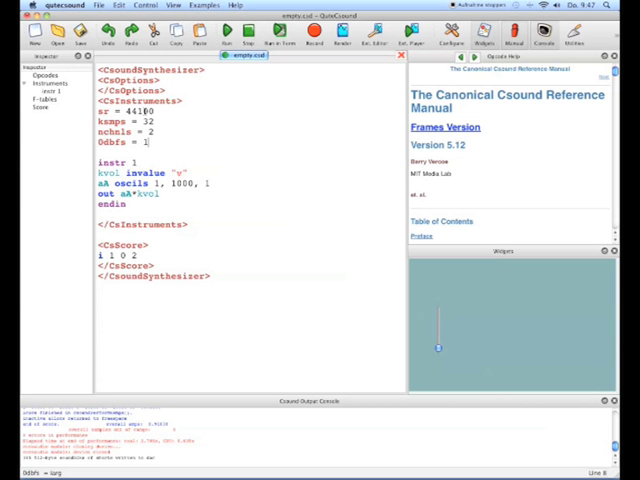